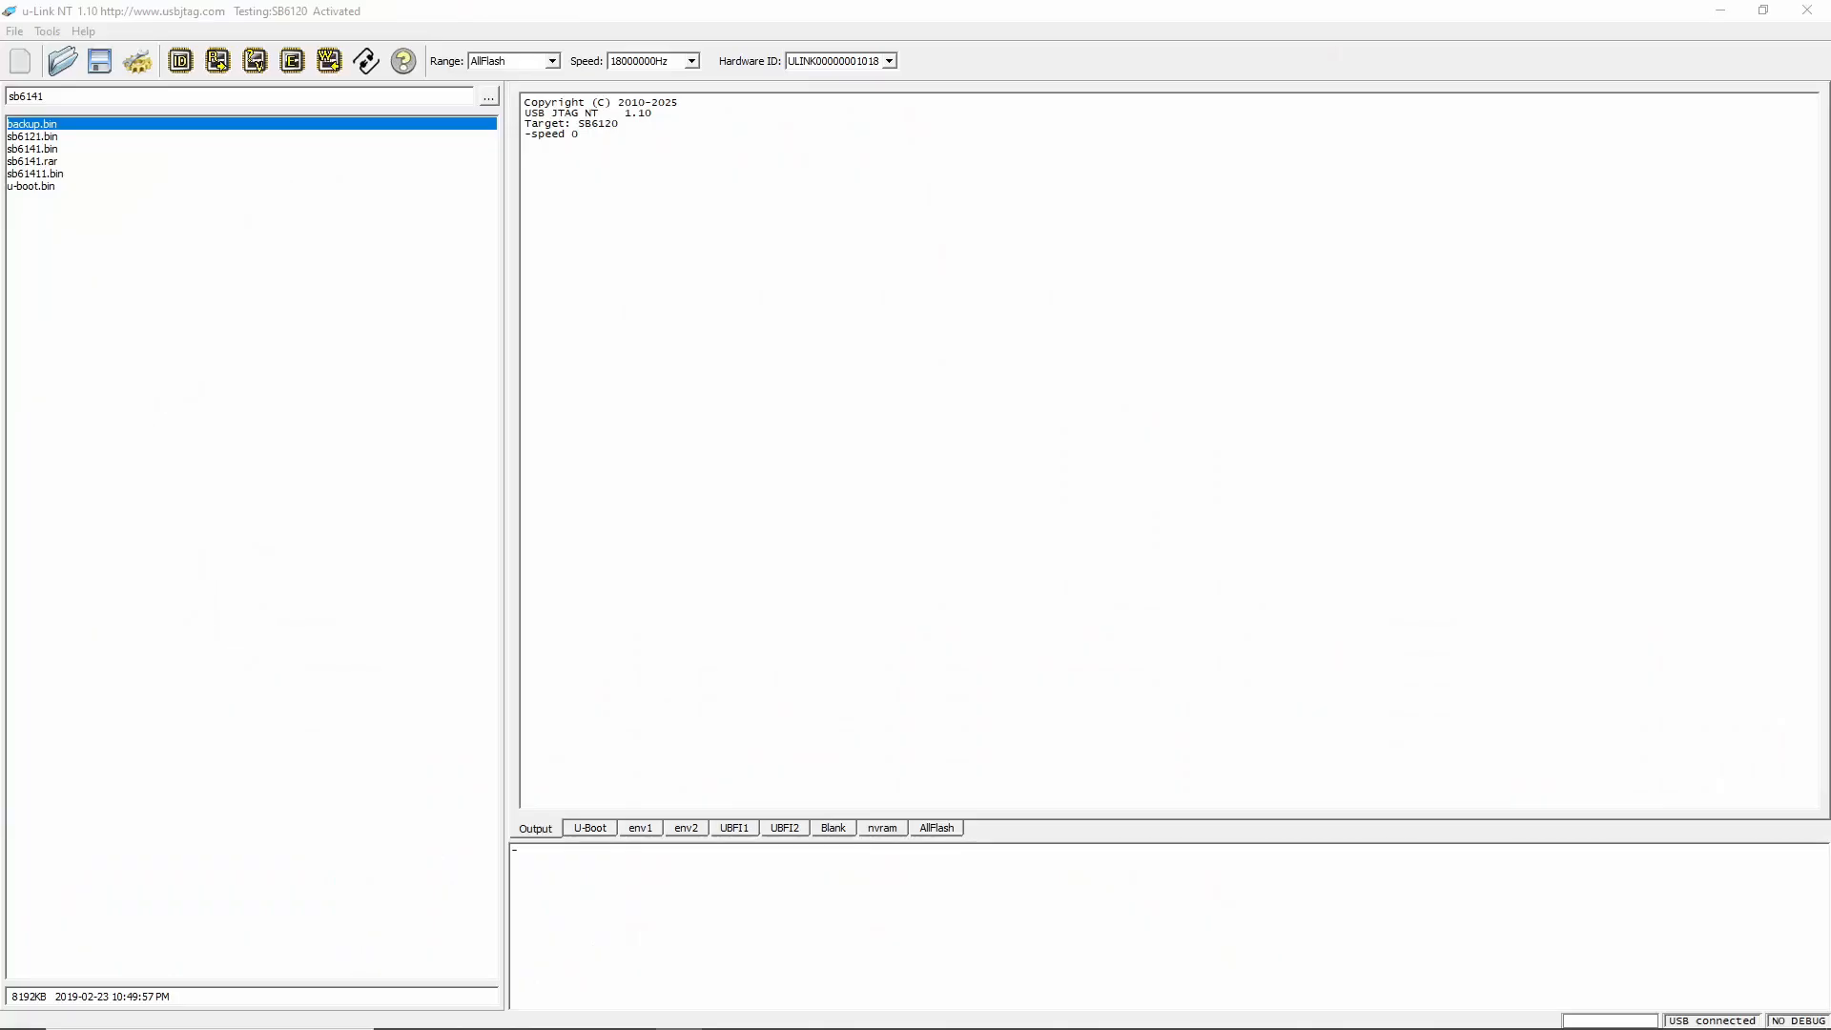
pyautogui.moveTo(679, 559)
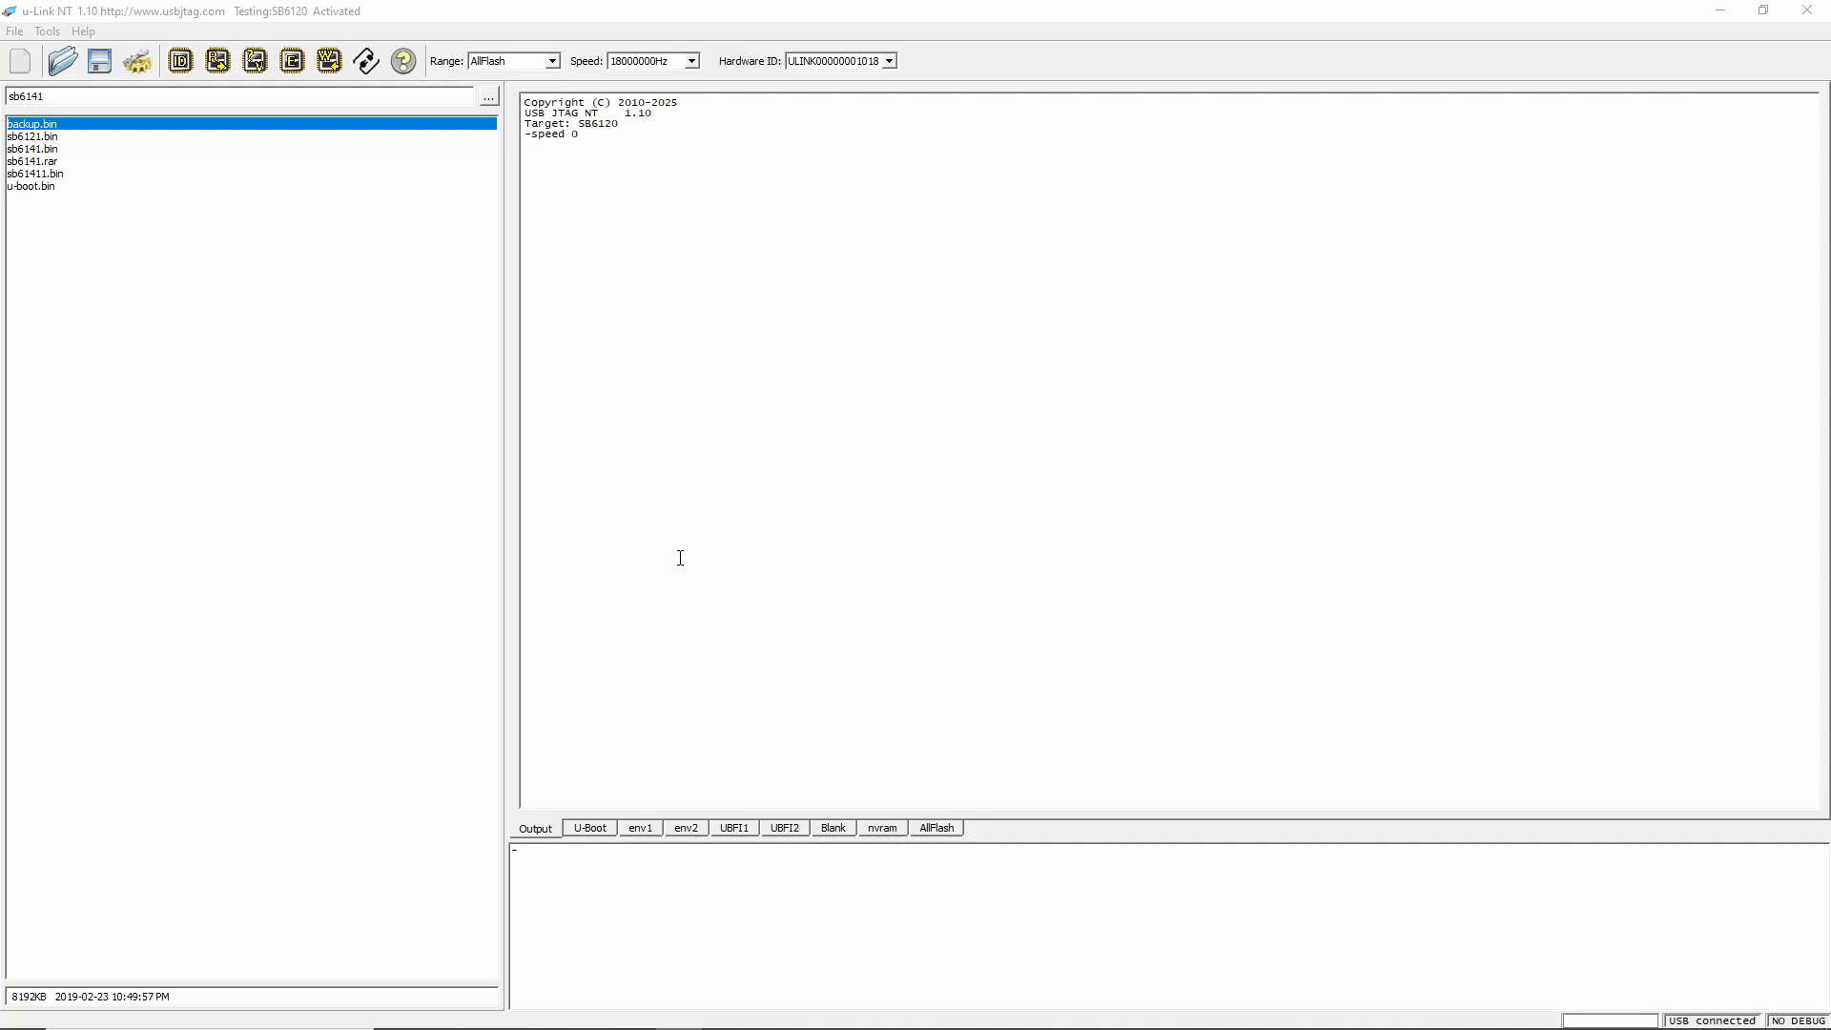
pyautogui.moveTo(538, 521)
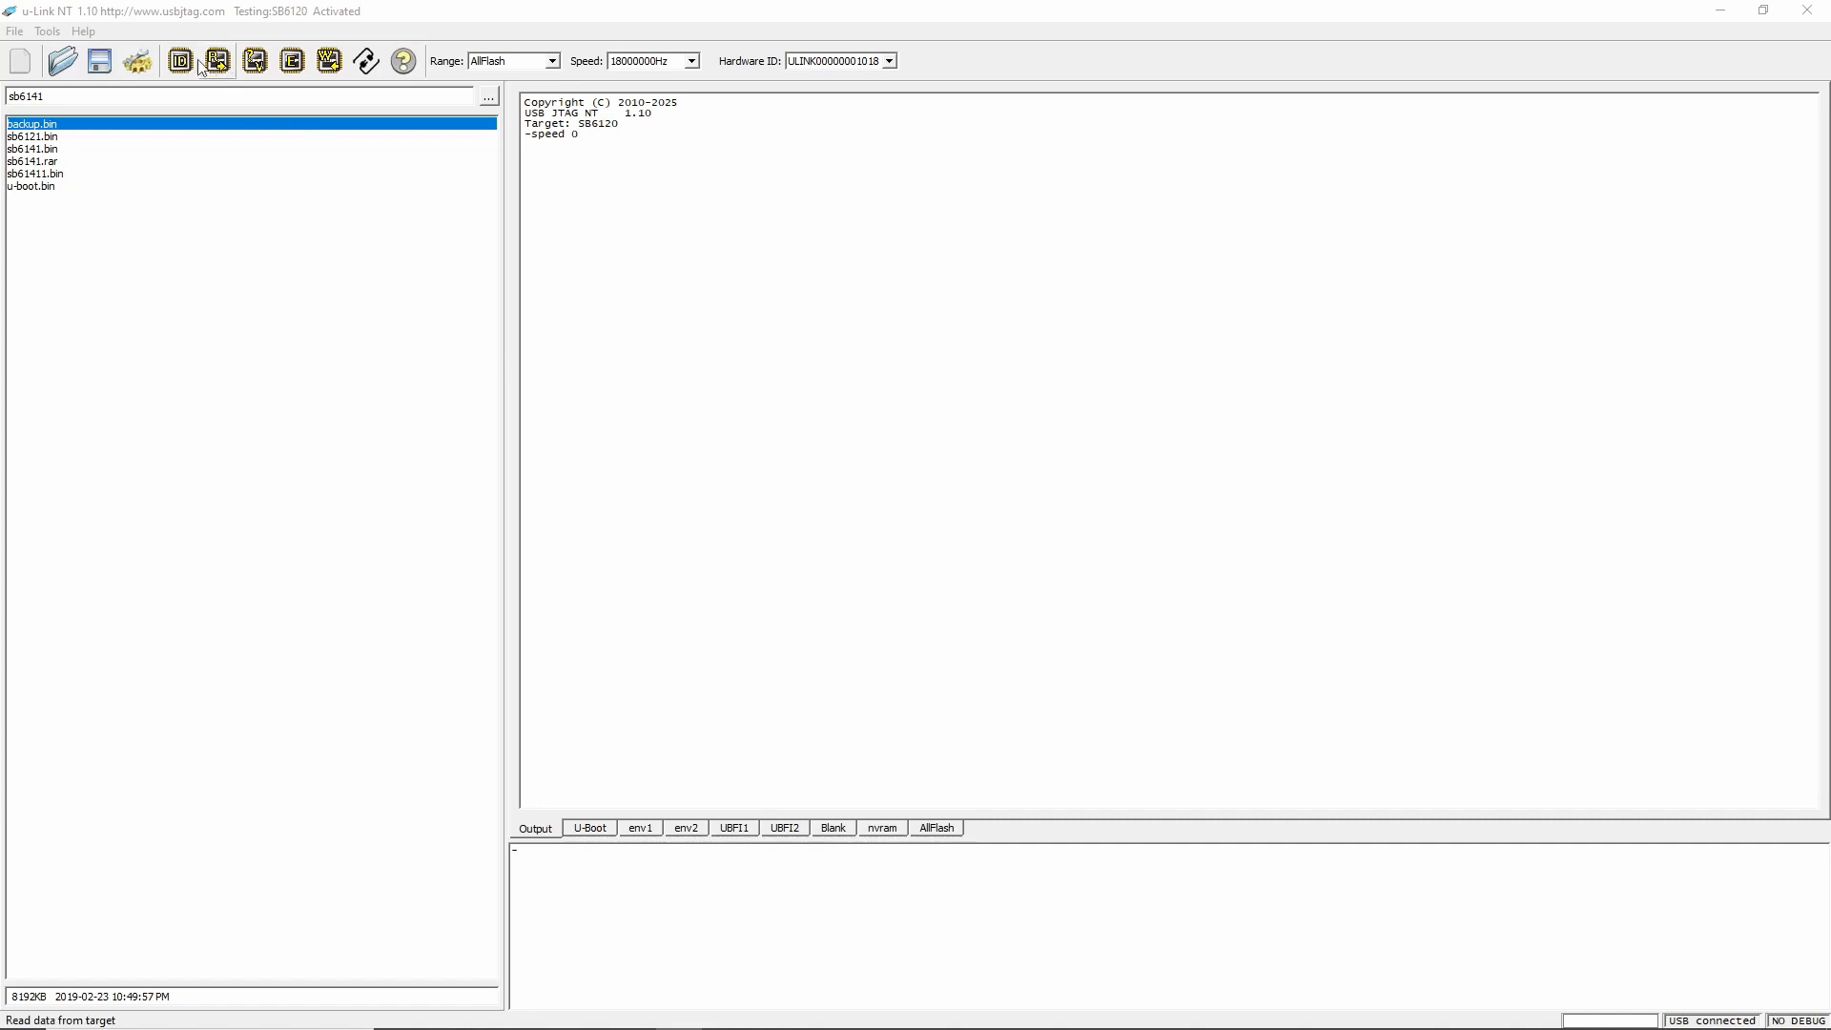
# Read the entire 8 MB AllFlash range from the modem, then start a compare against it
pyautogui.click(216, 61)
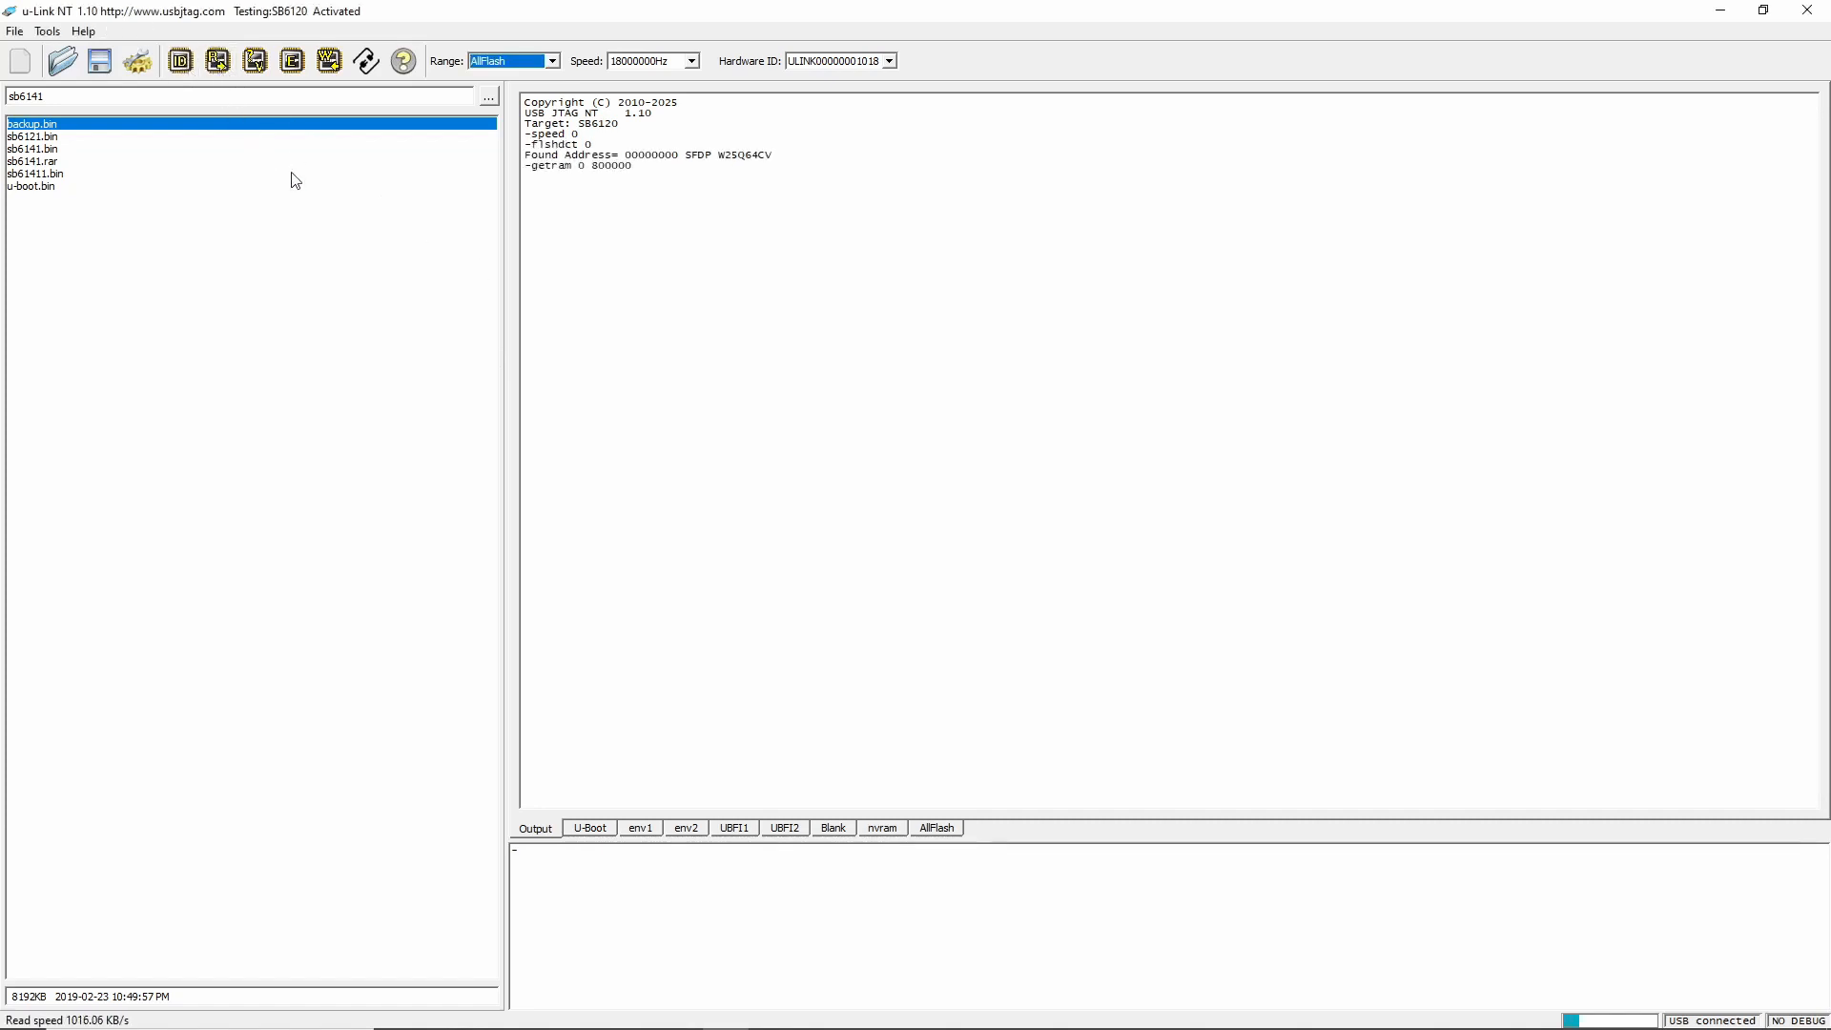
pyautogui.moveTo(624, 294)
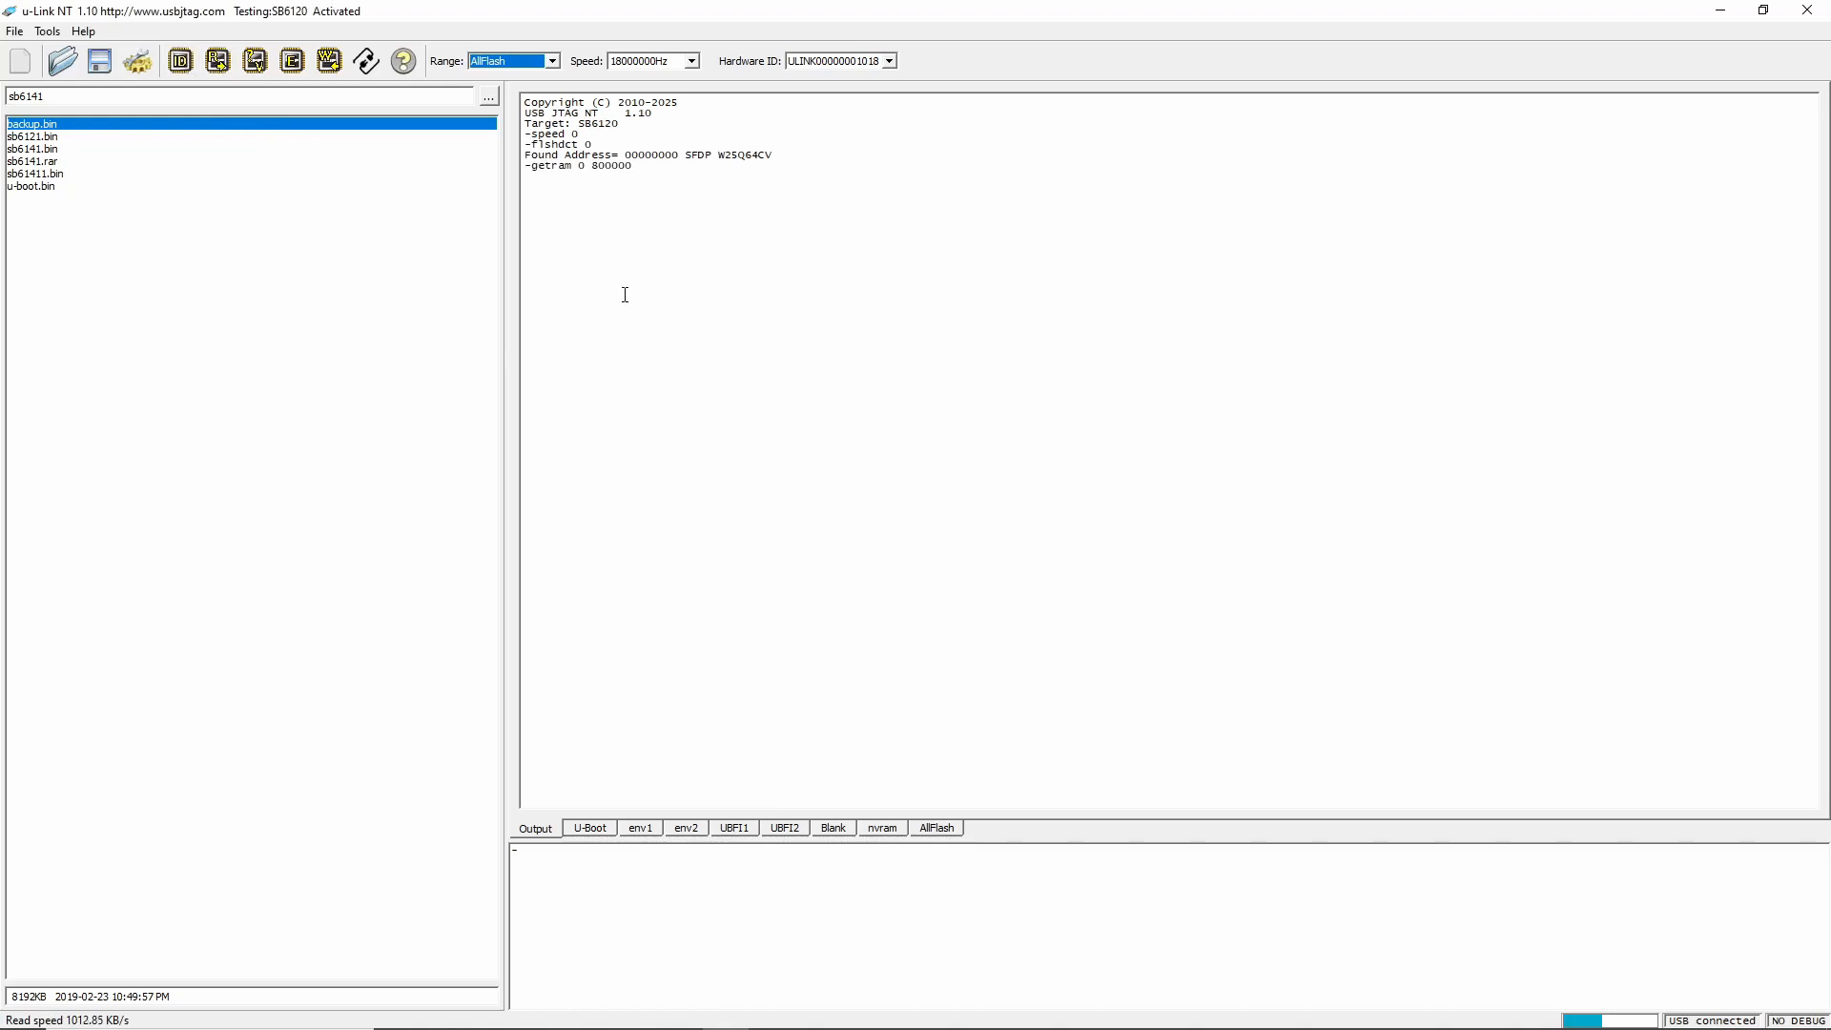
pyautogui.moveTo(490, 202)
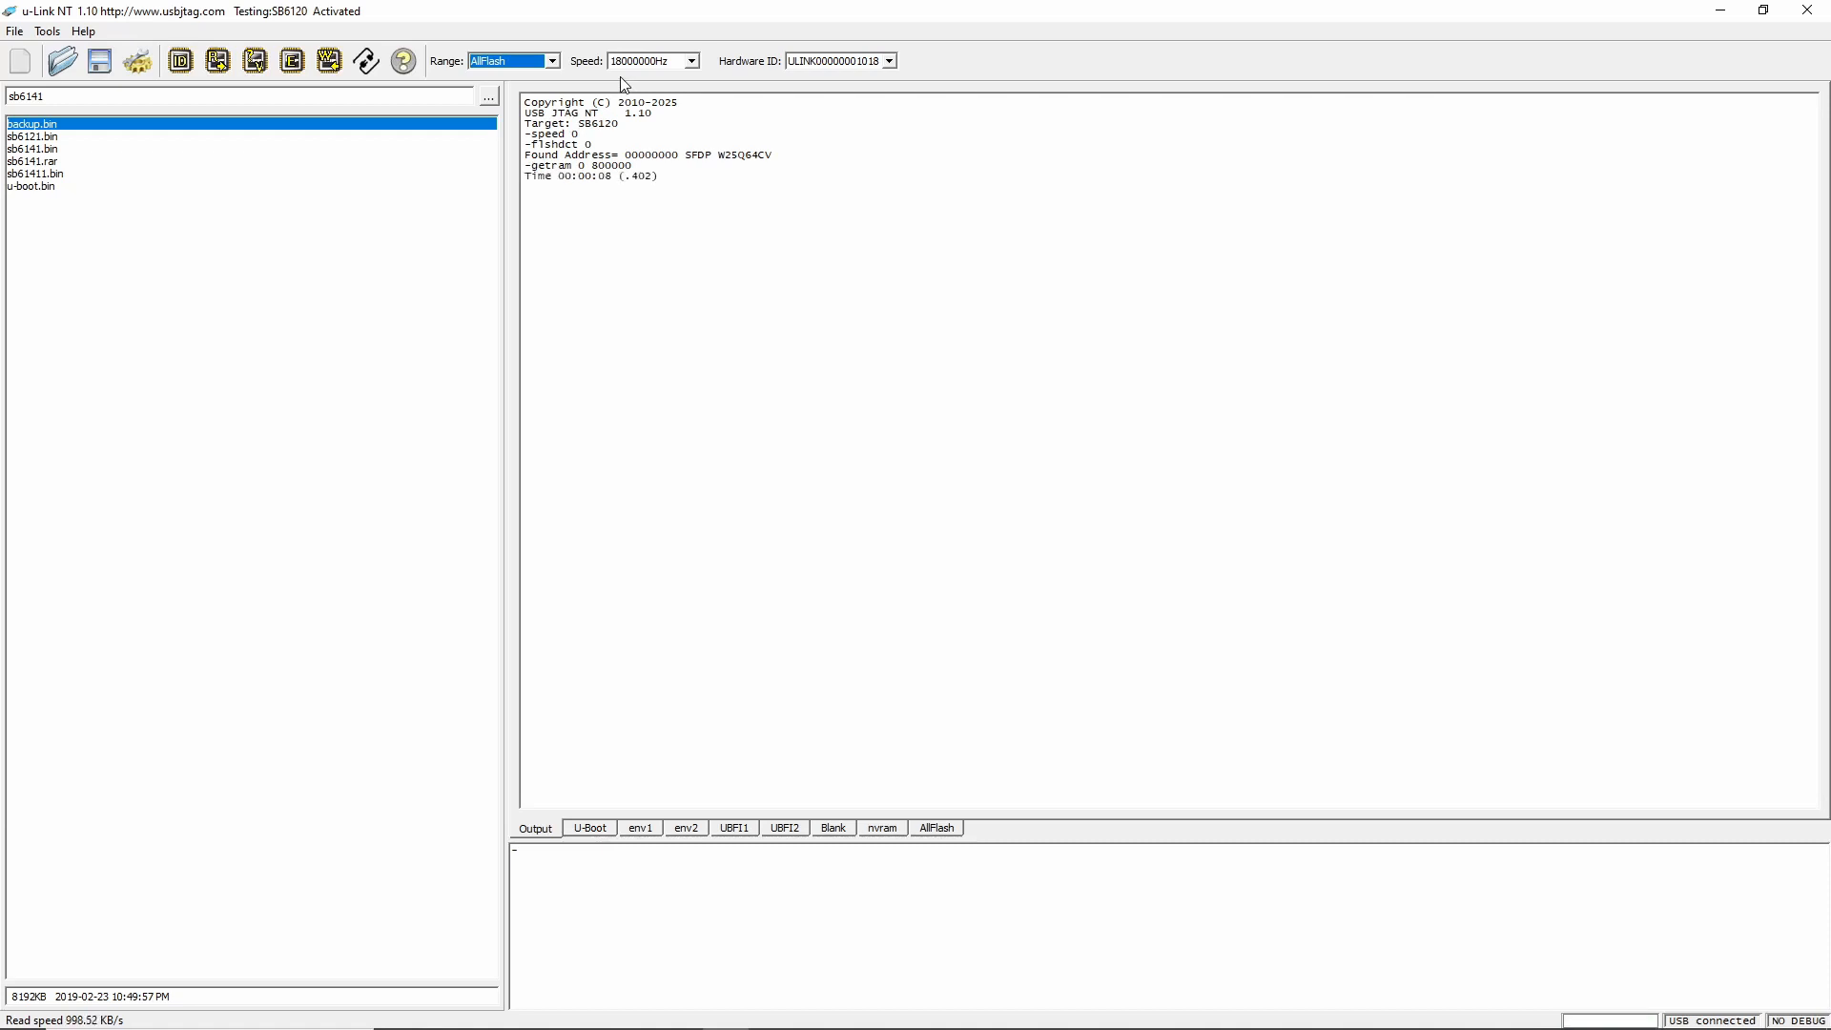
pyautogui.moveTo(409, 569)
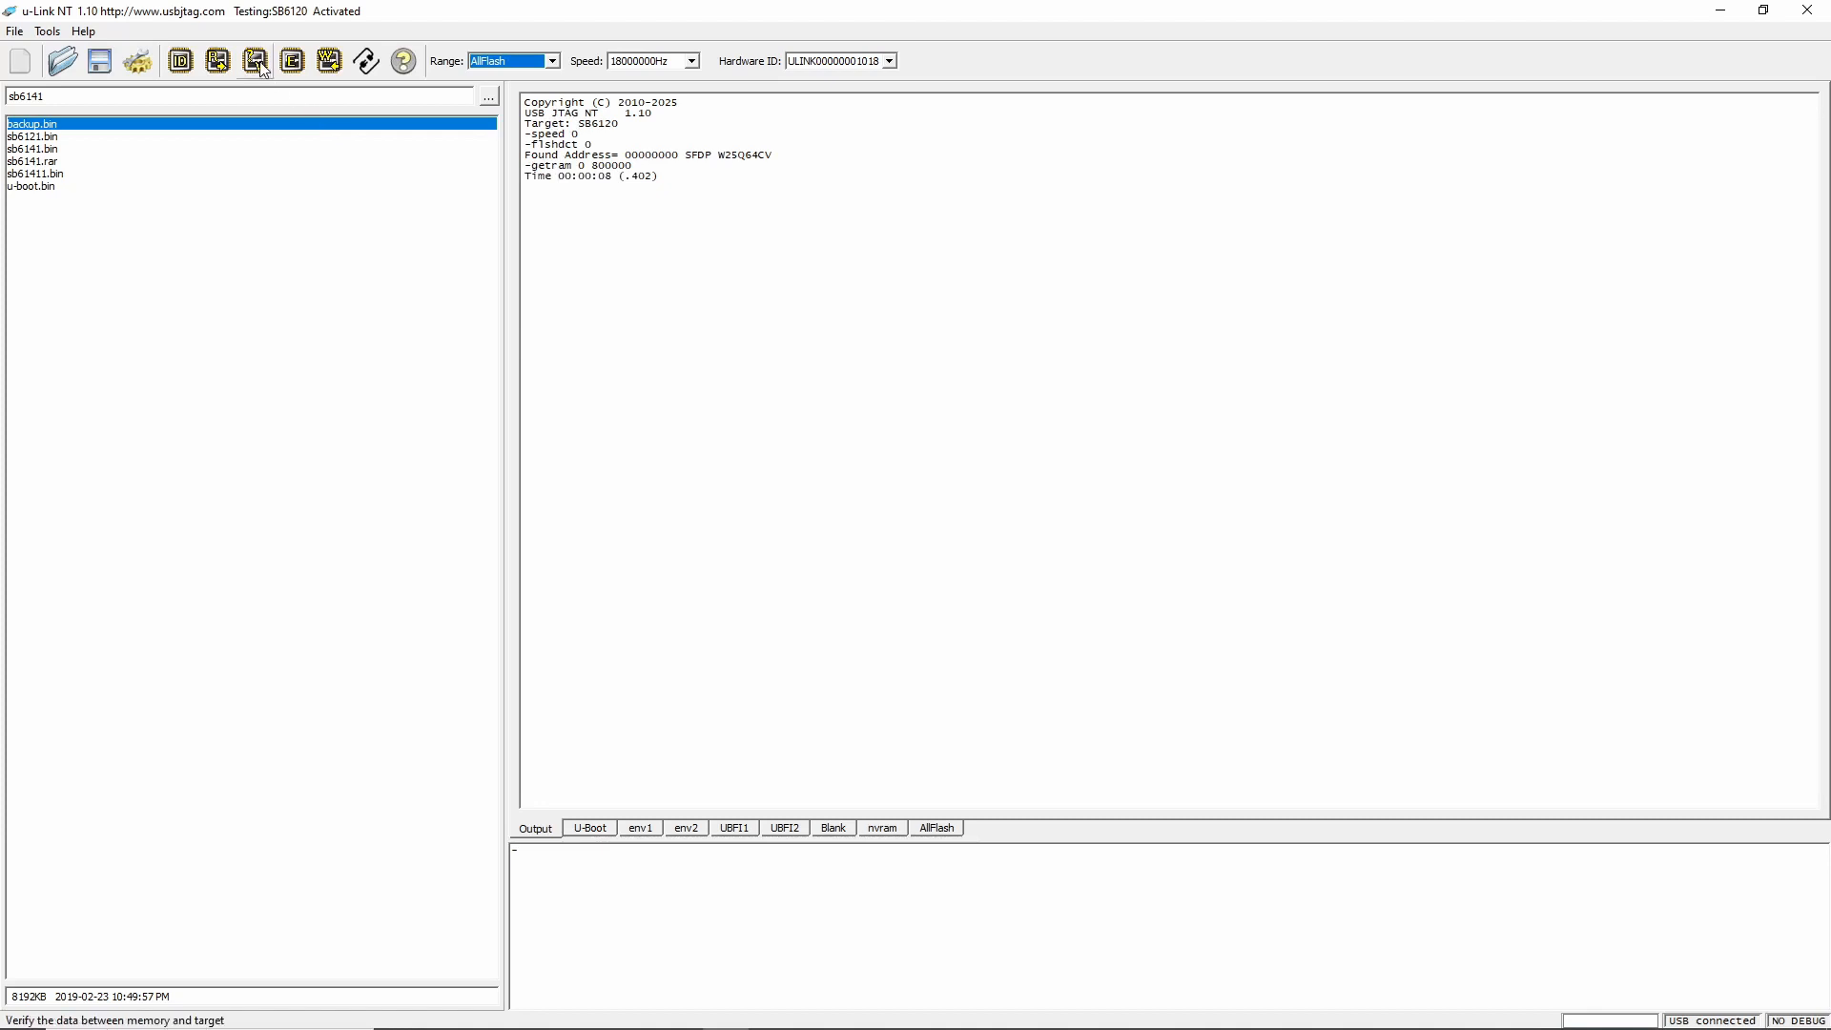
pyautogui.click(254, 61)
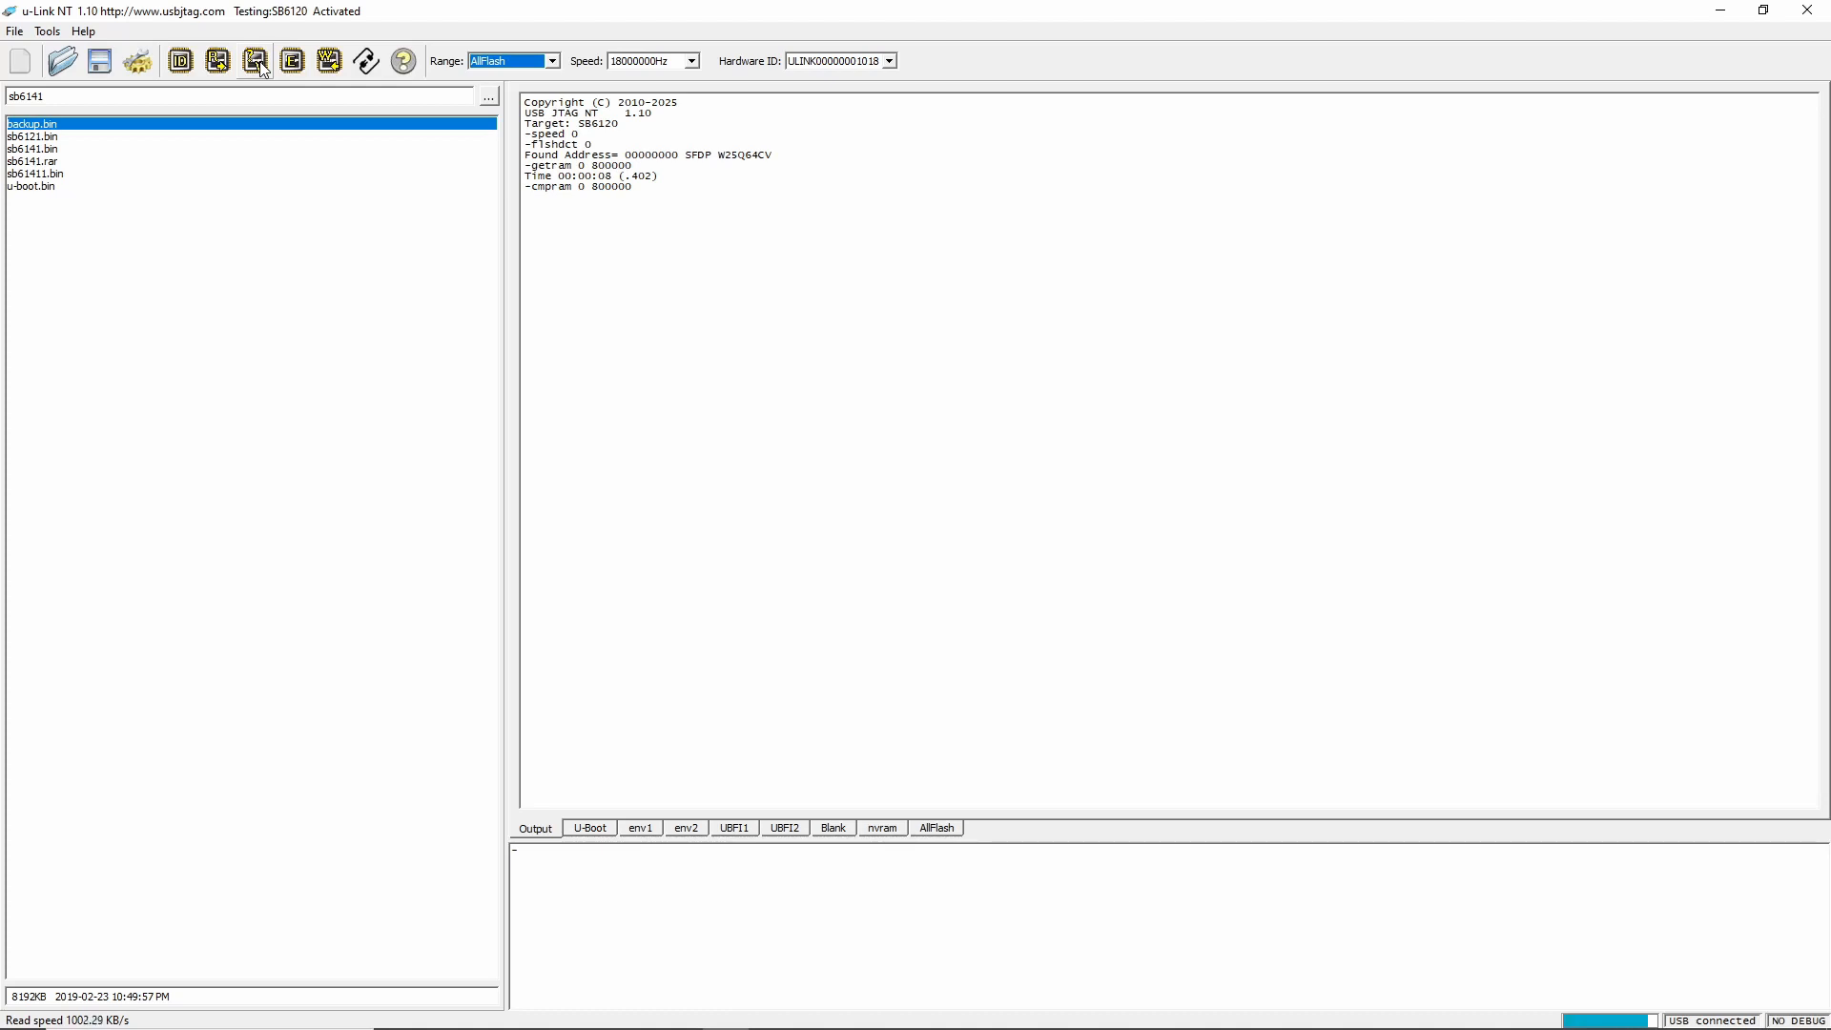
# Verify memory against the modem flash until the log reports Compare data OK
pyautogui.click(254, 61)
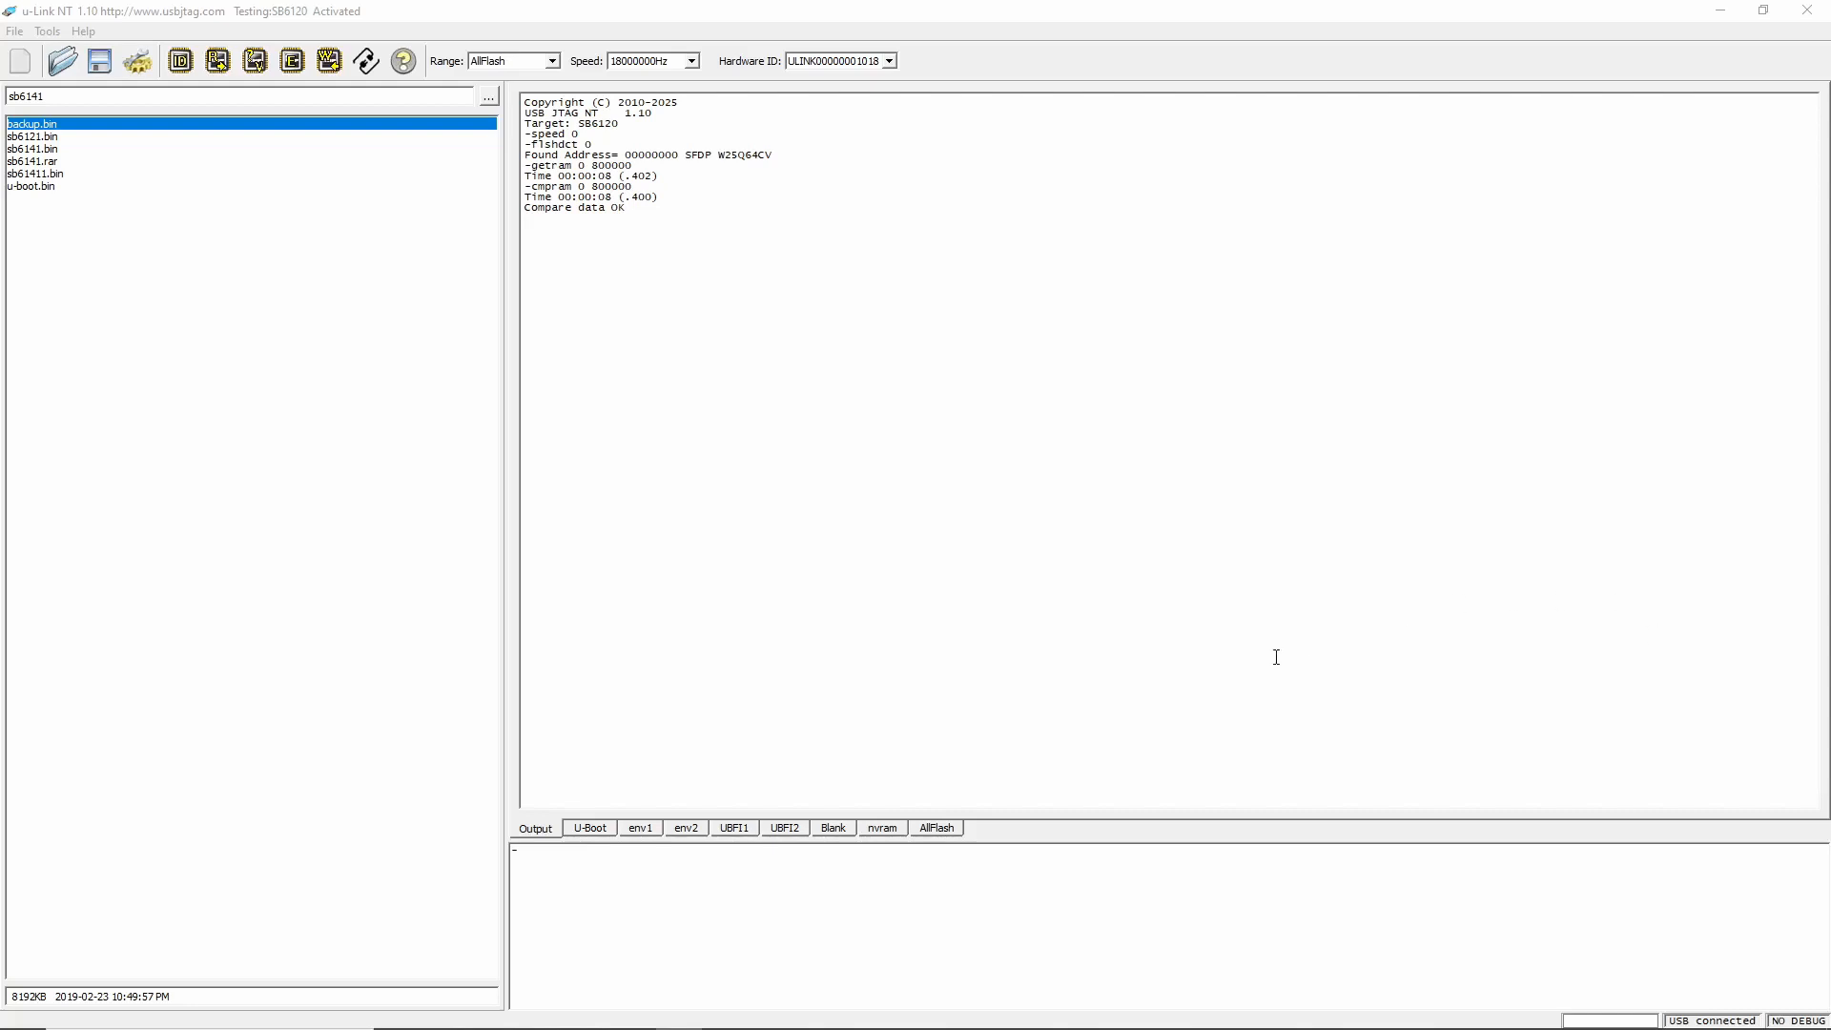
pyautogui.moveTo(925, 654)
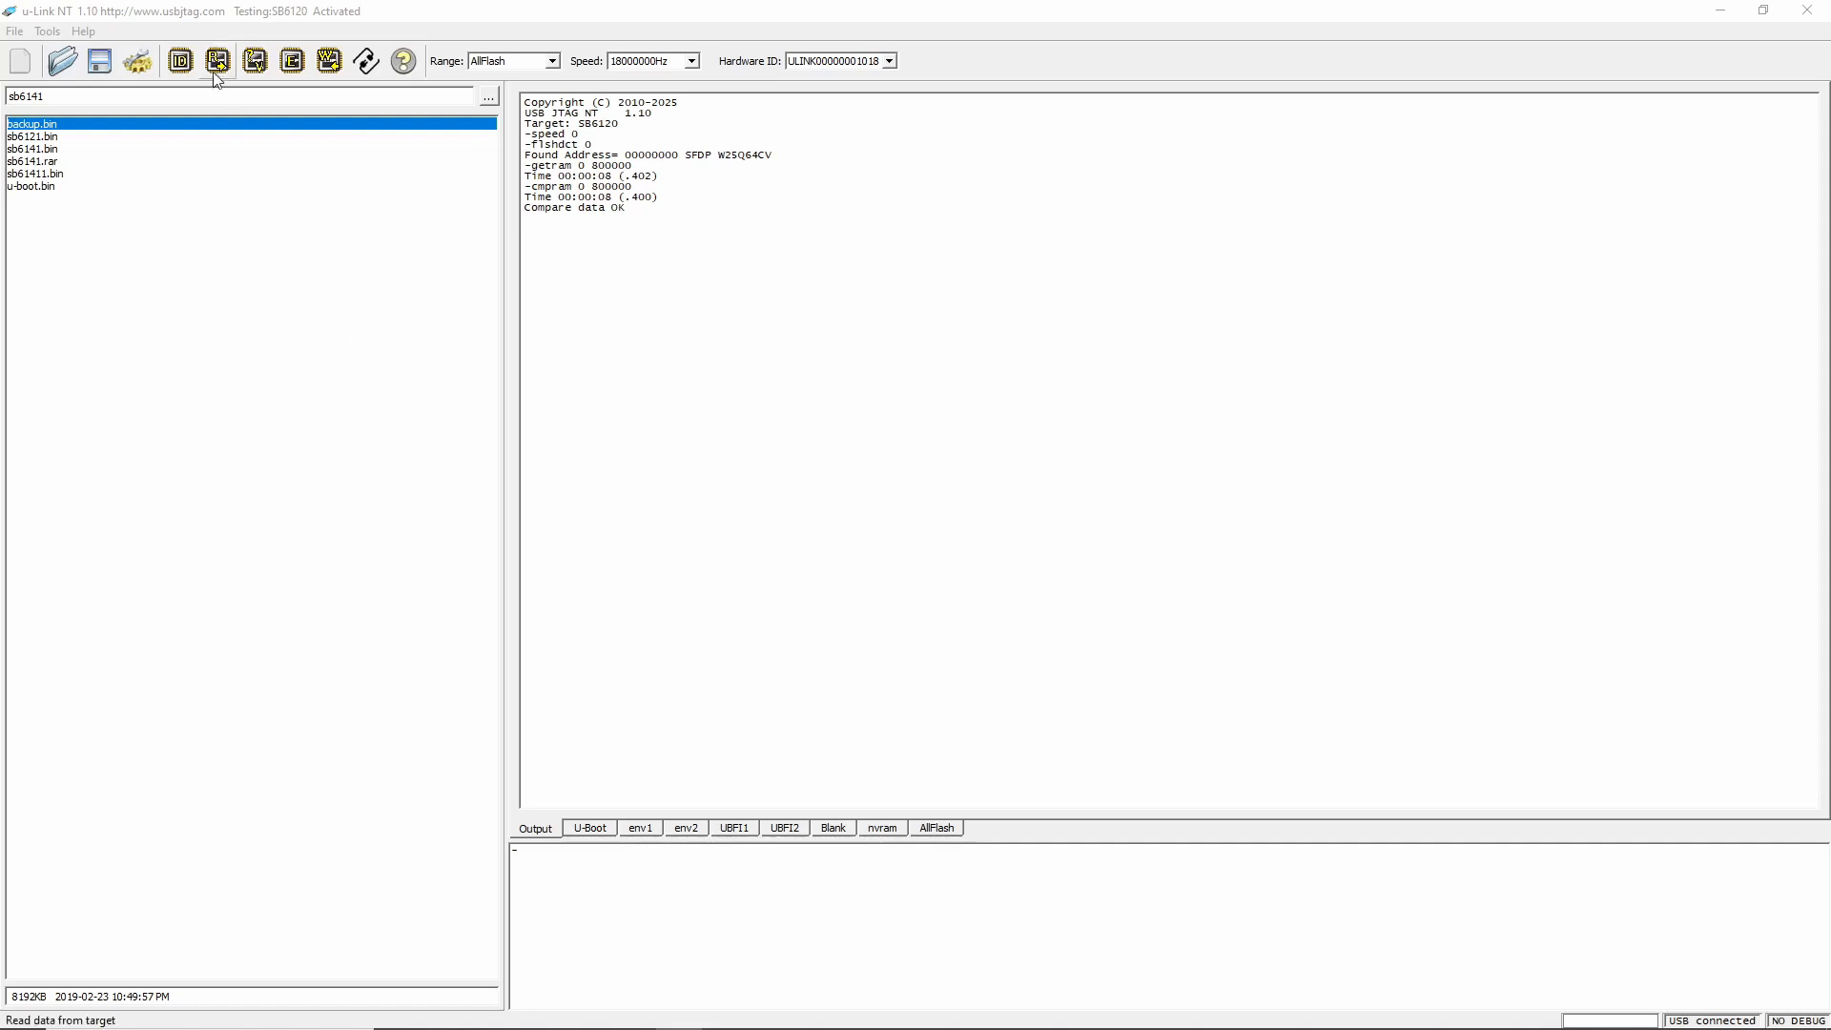
# Re-run the flash detect and compare pass with the other power supply connected
pyautogui.click(215, 61)
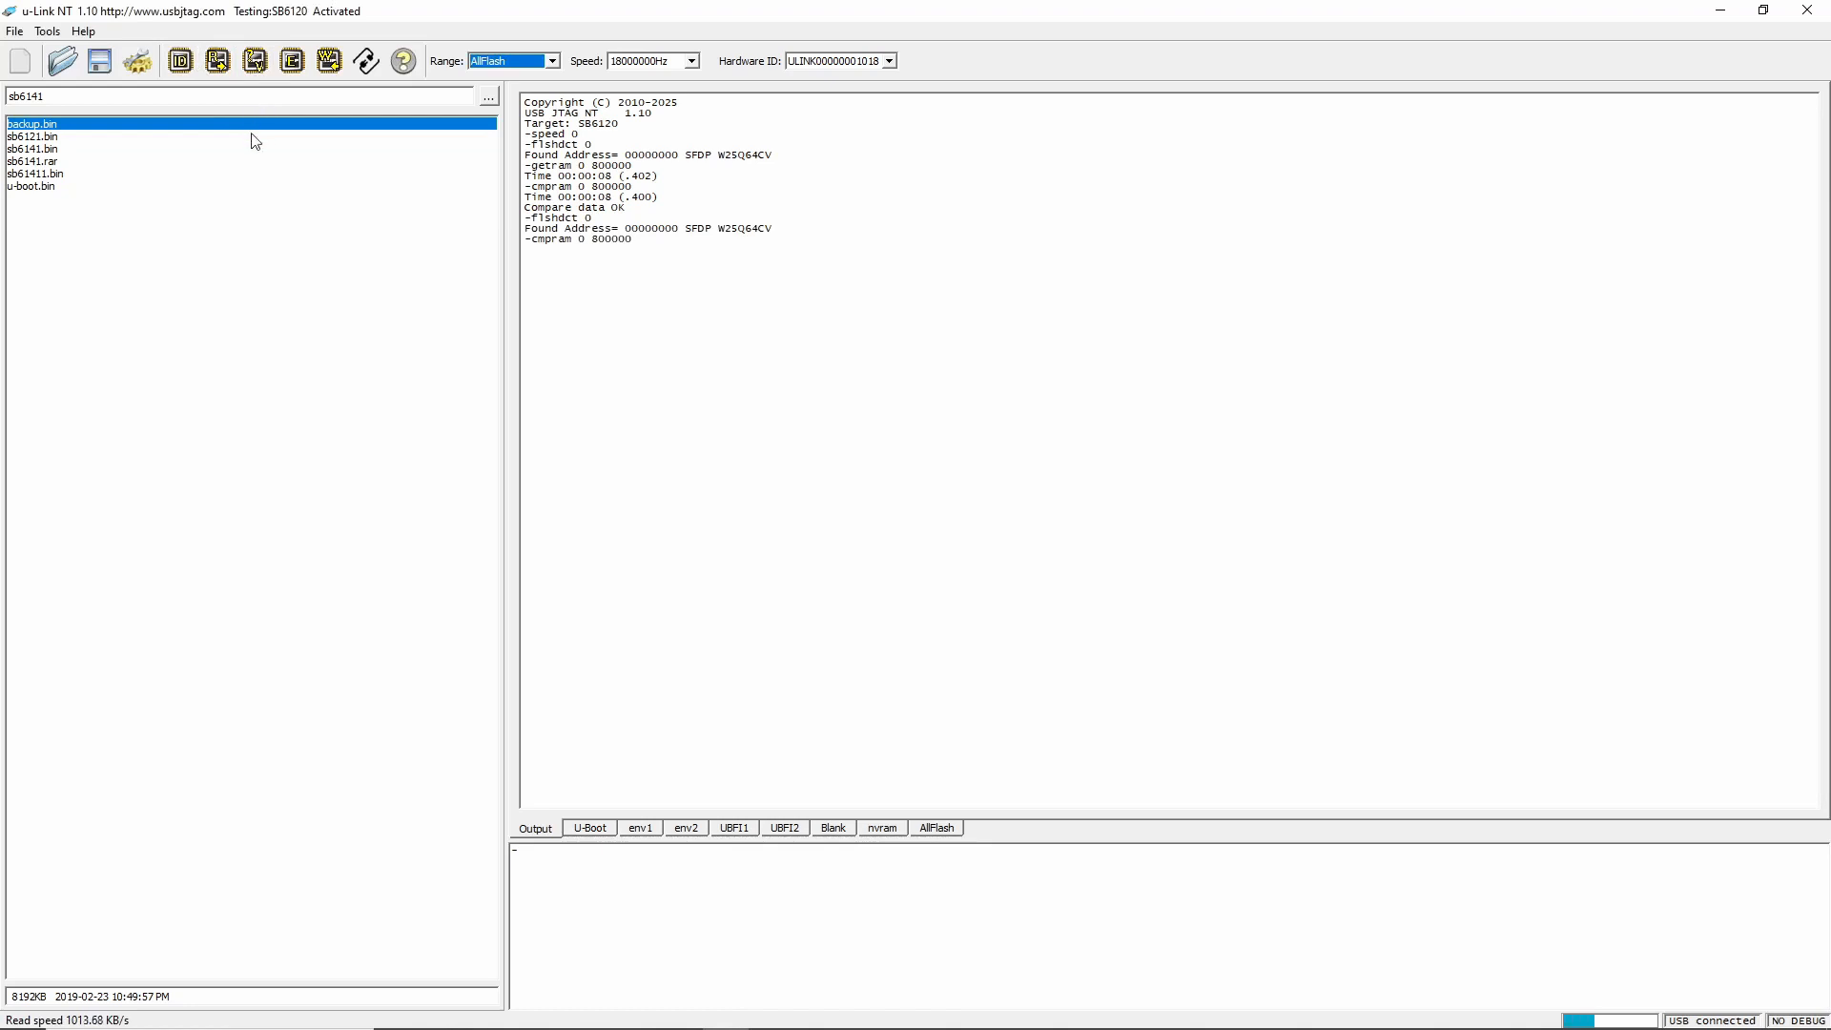
pyautogui.moveTo(264, 691)
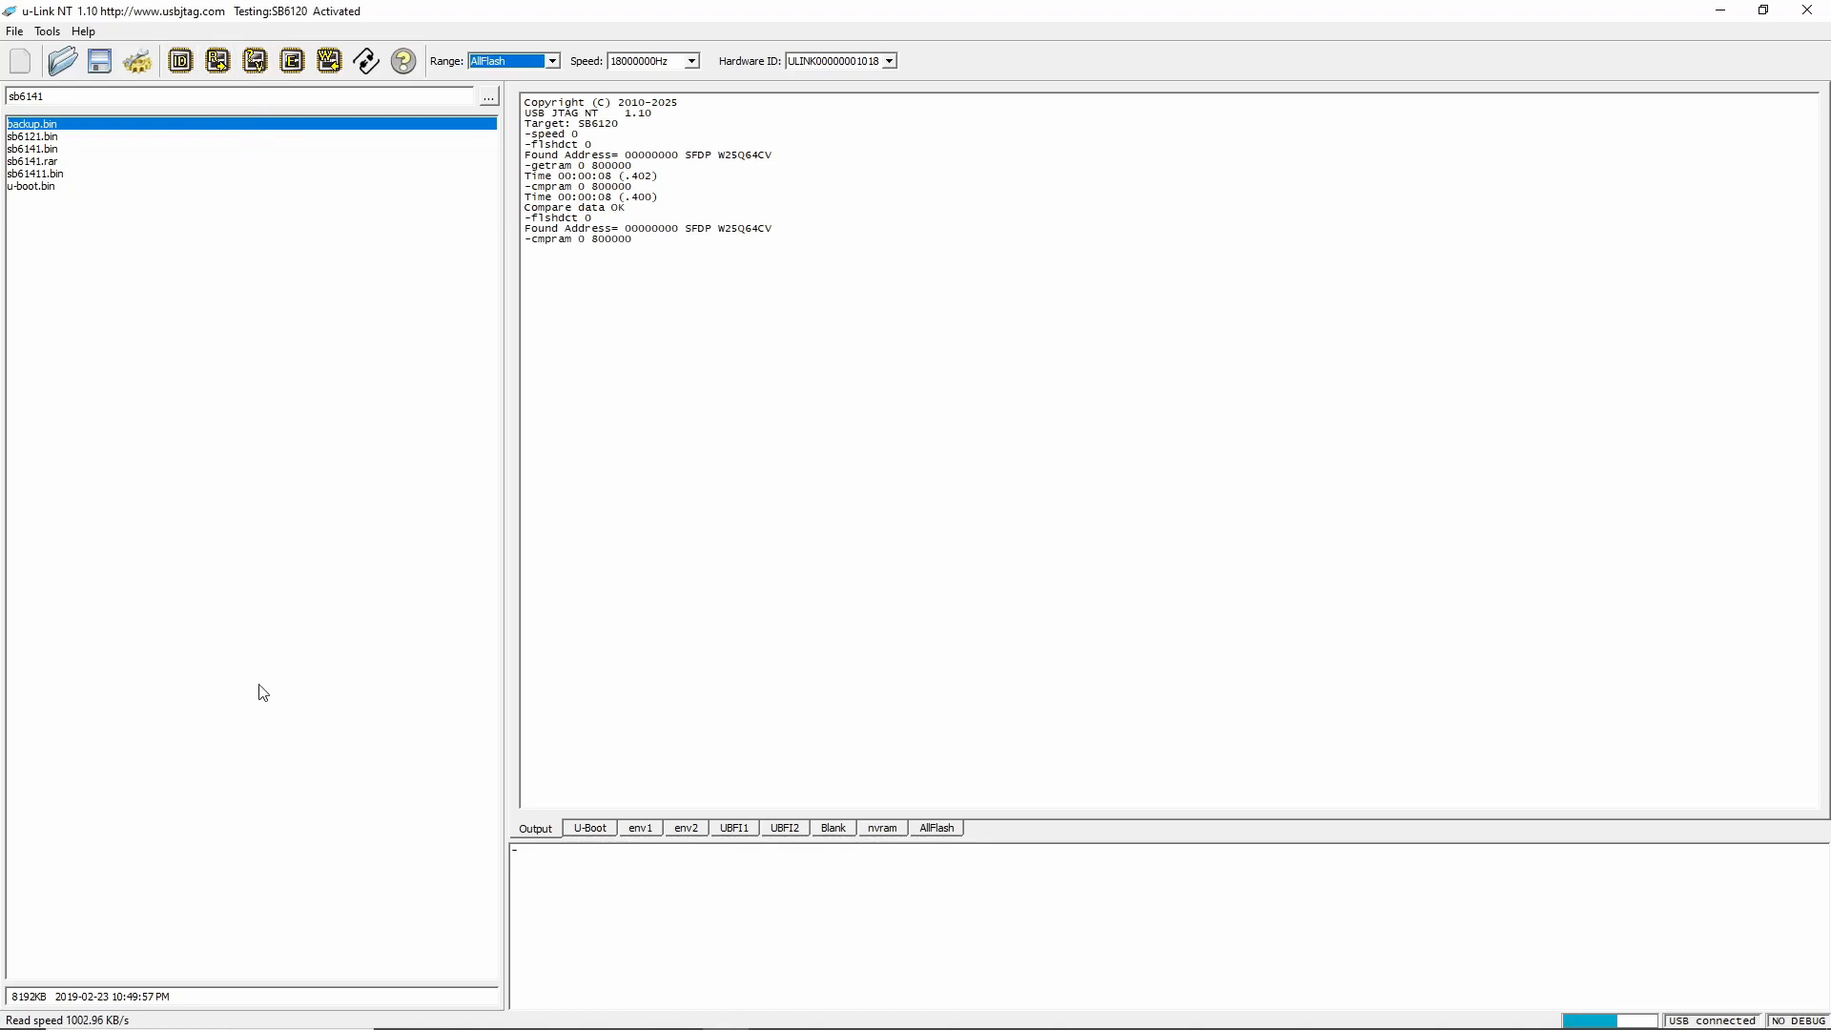